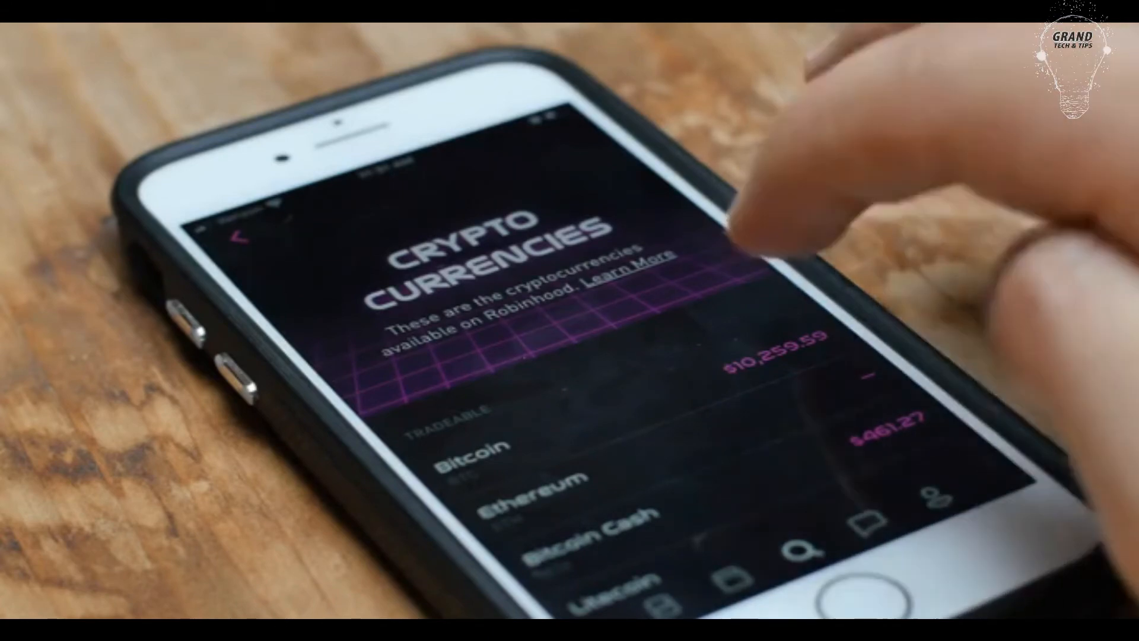
{"action": "scroll", "scroll_direction": "down", "scroll_amount": 3}
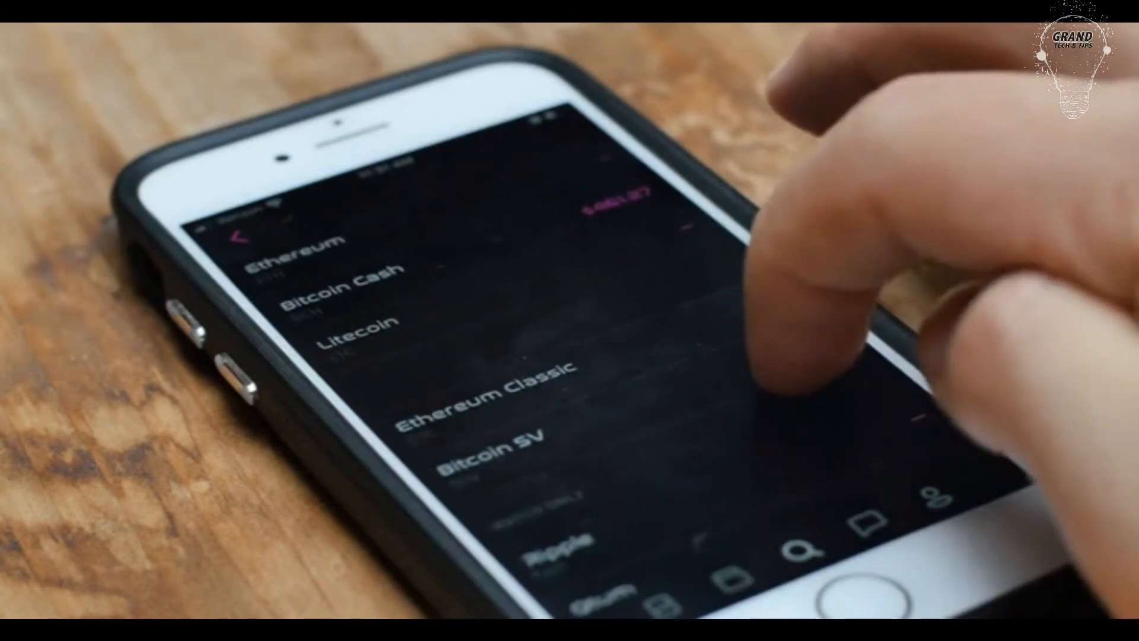